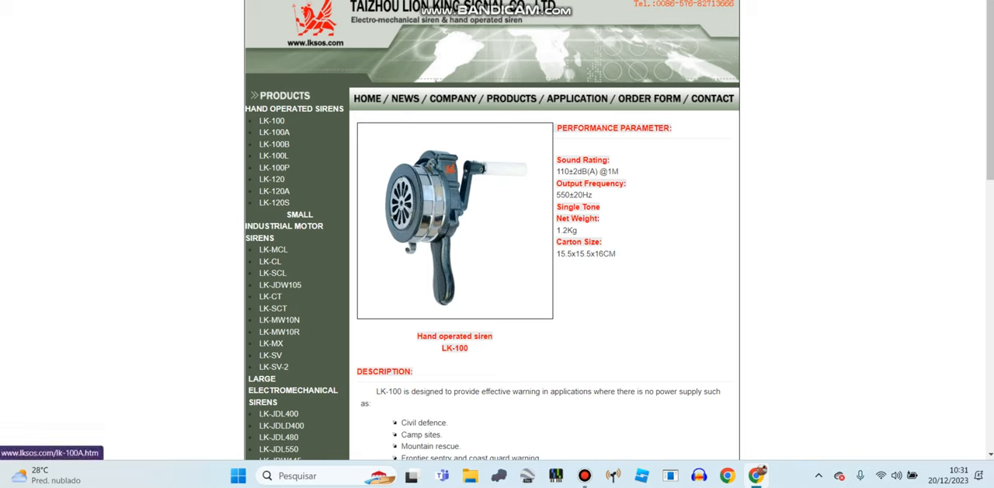
# Browse the old site's LK-100A and LK-100B hand operated siren spec pages
pyautogui.click(273, 132)
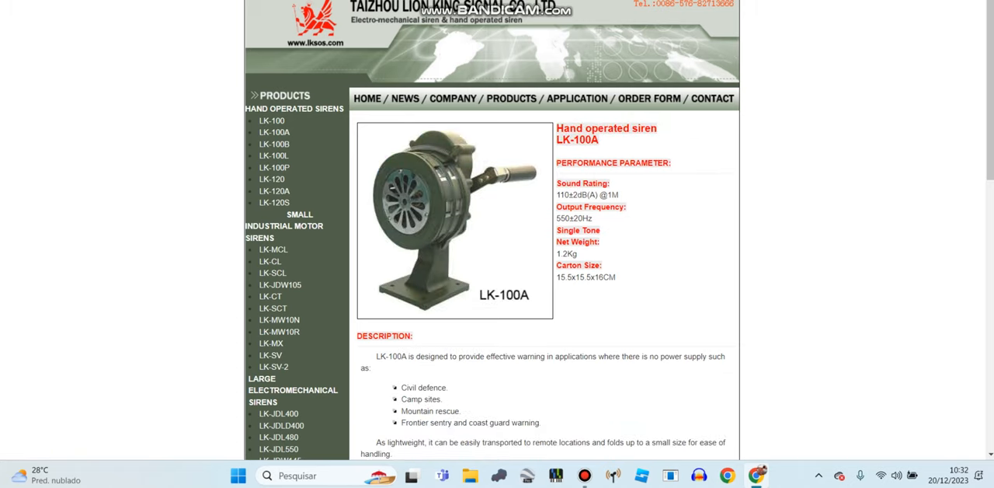
pyautogui.scroll(-3)
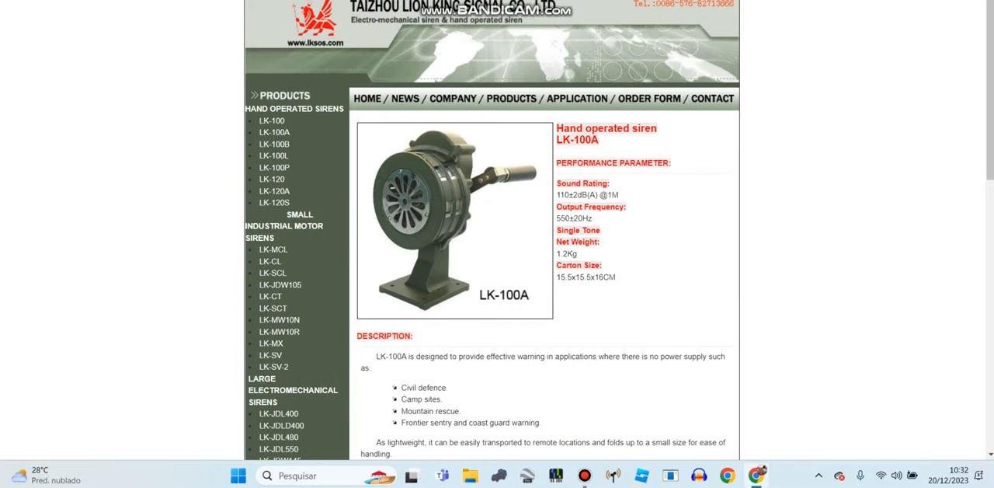
pyautogui.click(273, 142)
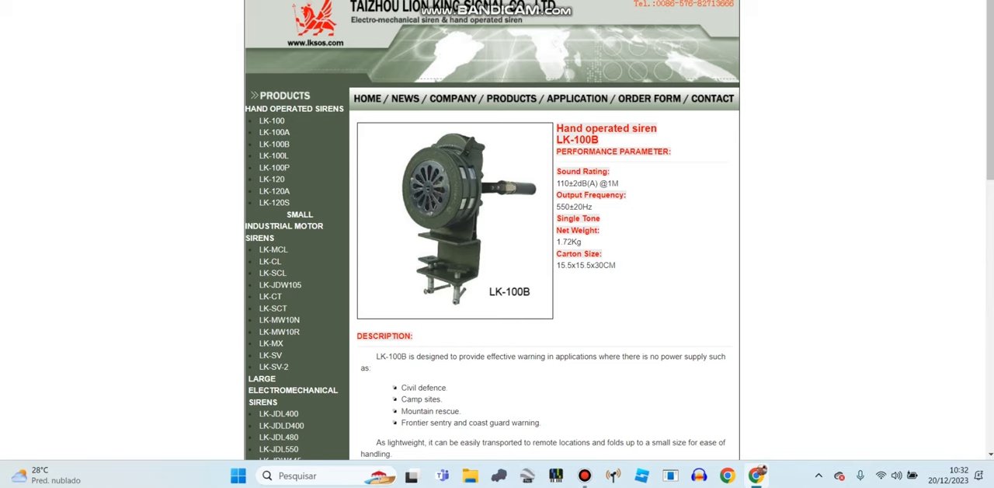
pyautogui.scroll(-3)
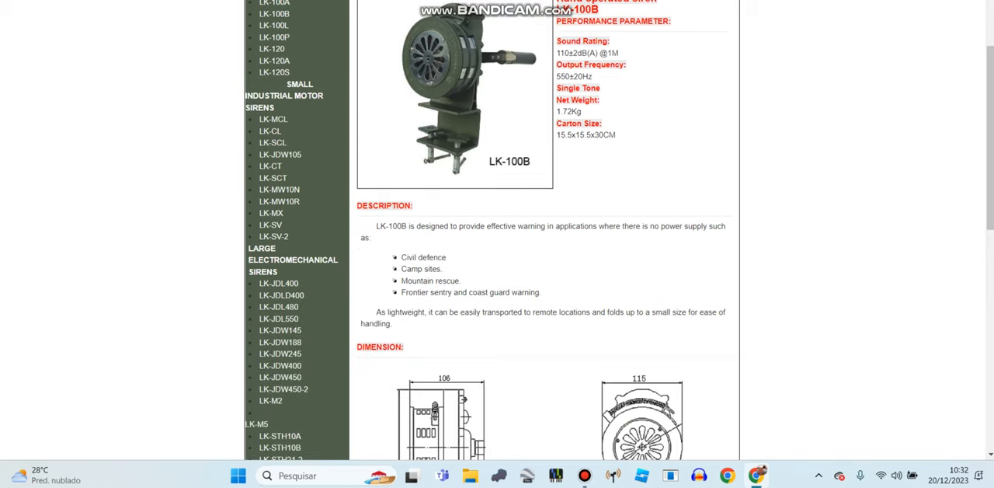
pyautogui.scroll(-3)
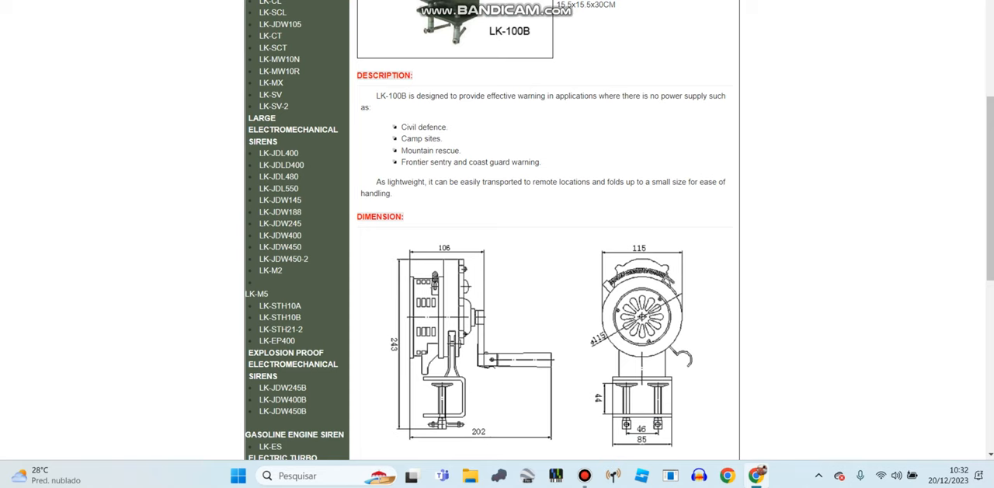
pyautogui.scroll(3)
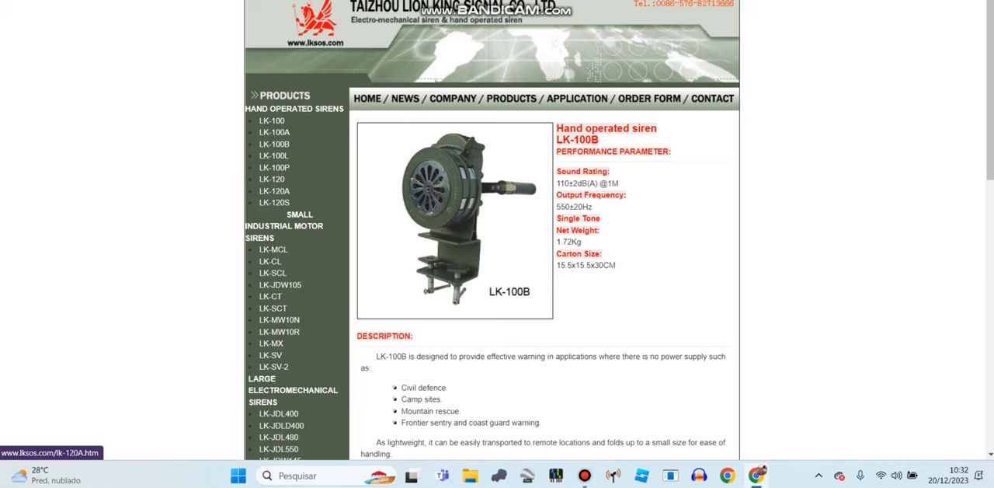
pyautogui.moveTo(273, 155)
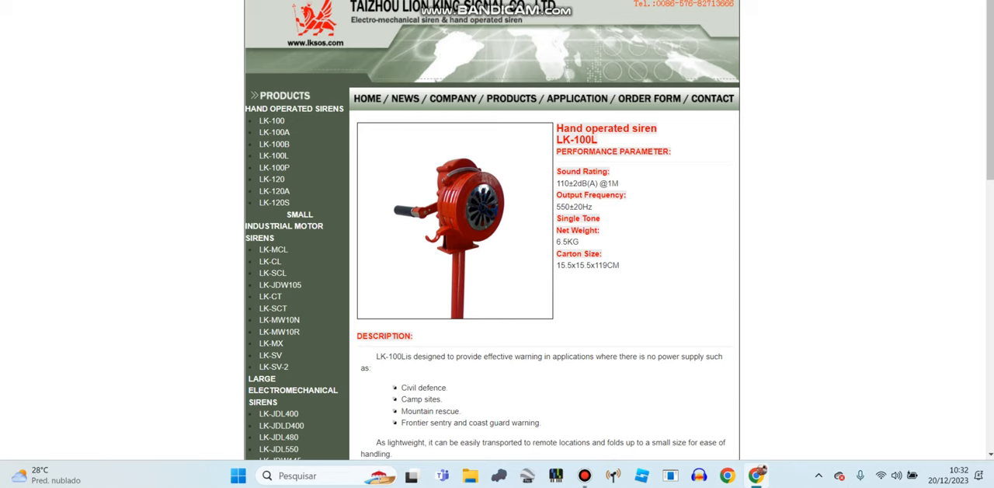
# Switch to the new lionkingsignal.com Hand Operated Sirens grid
pyautogui.click(273, 168)
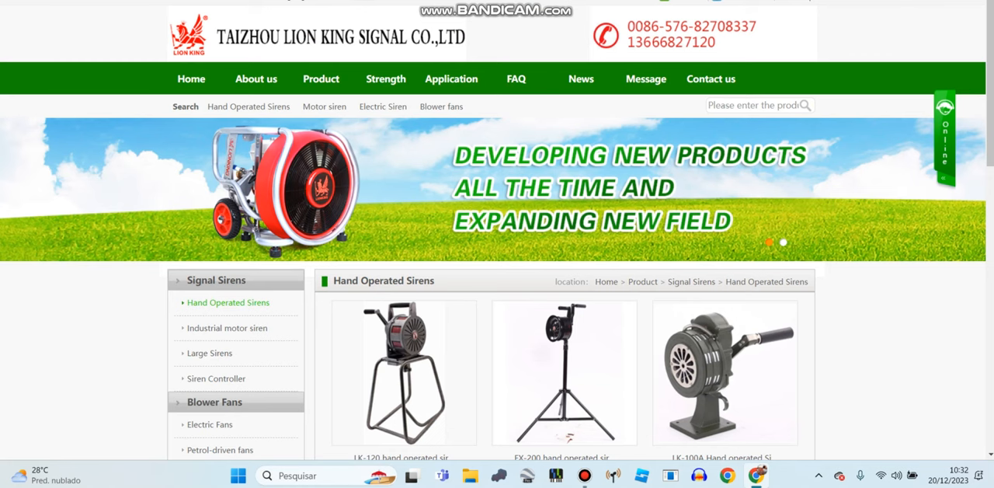
# Scroll through the new site's siren grid, then return to the old LK-100P page
pyautogui.click(227, 327)
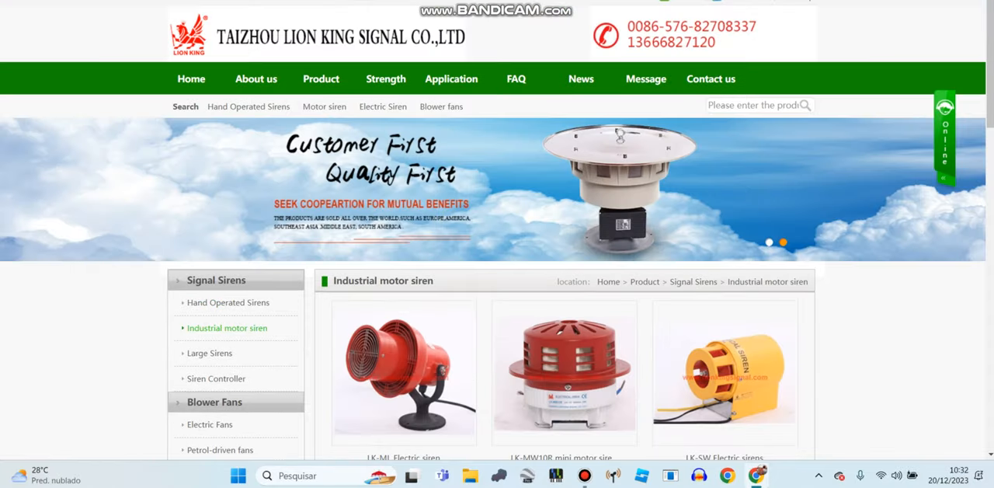
pyautogui.scroll(-3)
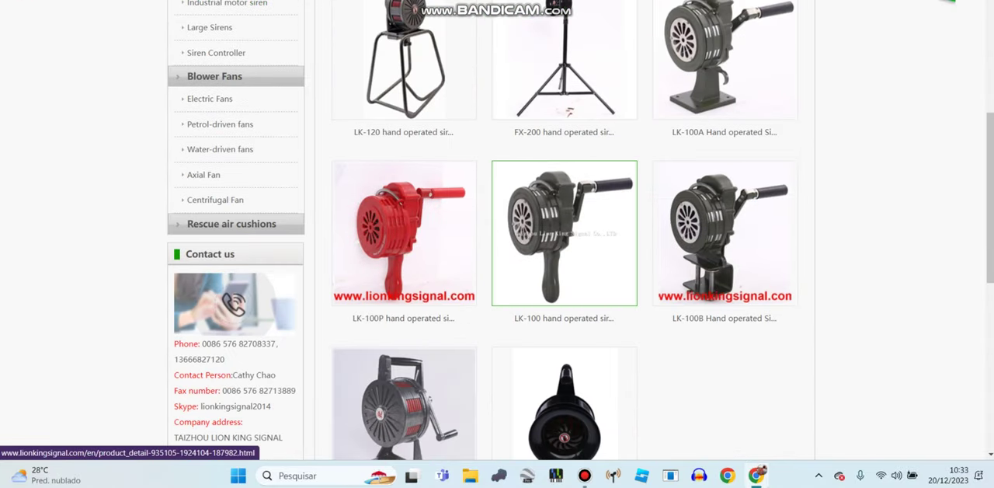
pyautogui.scroll(-3)
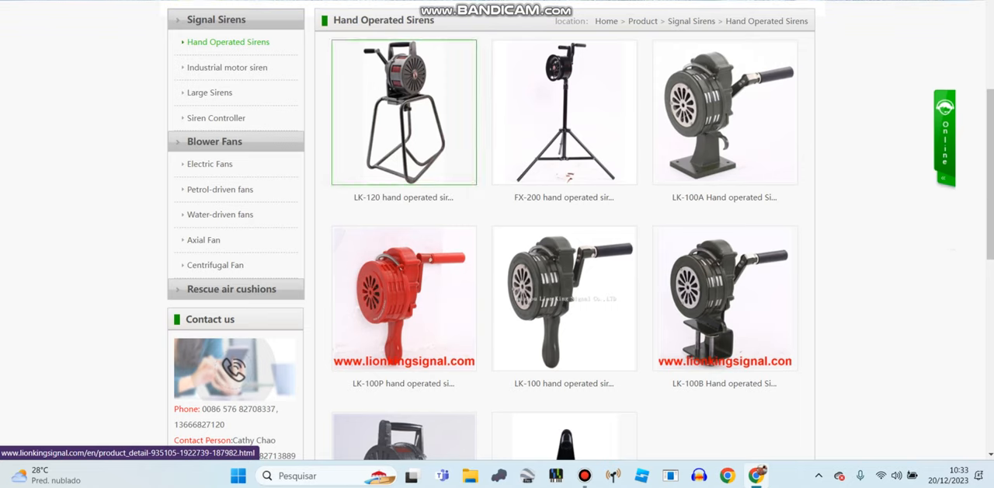
pyautogui.moveTo(404, 298)
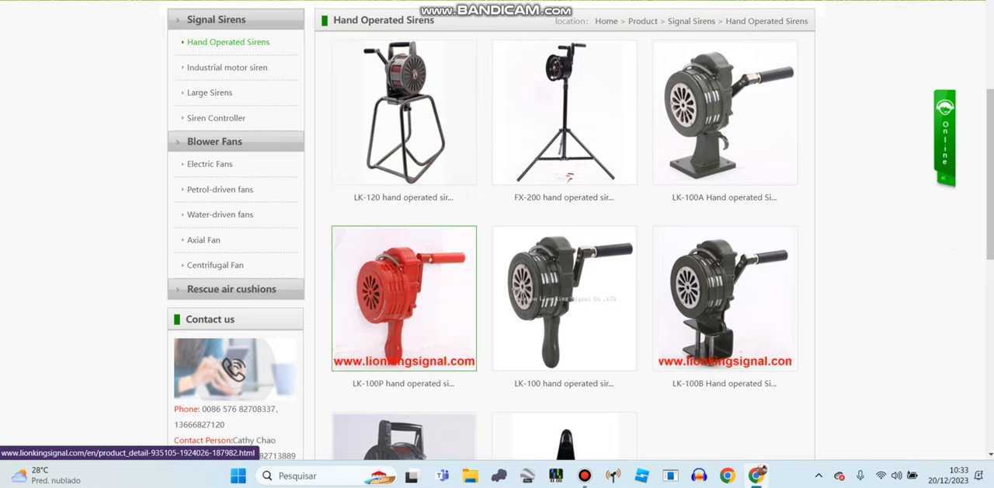
pyautogui.scroll(-3)
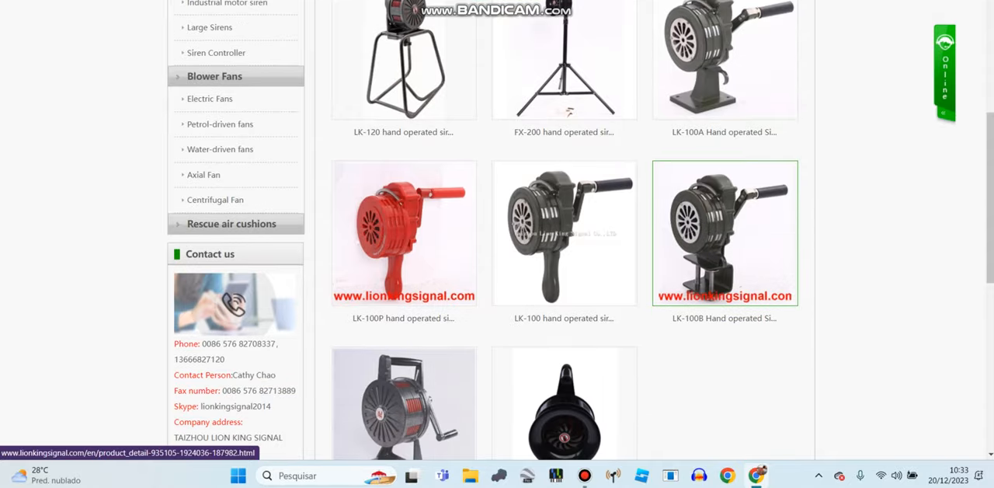
pyautogui.scroll(-3)
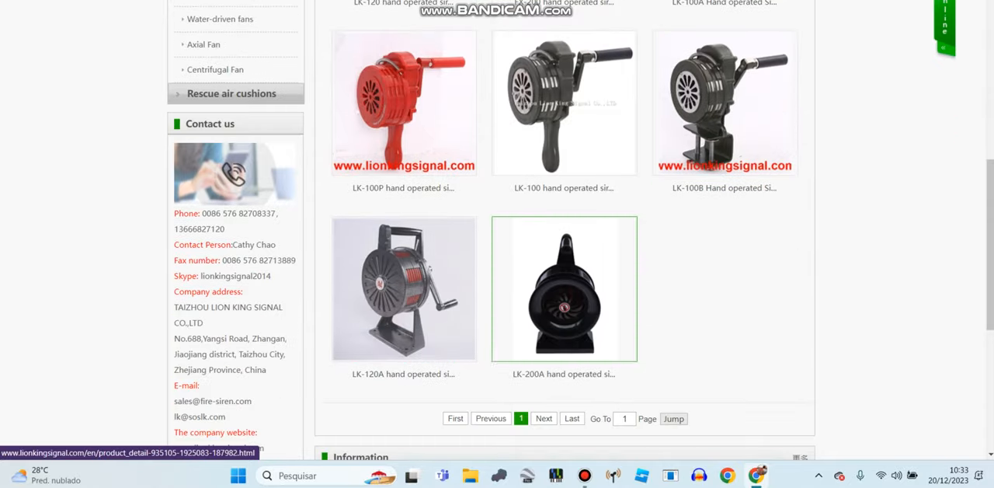
pyautogui.click(401, 100)
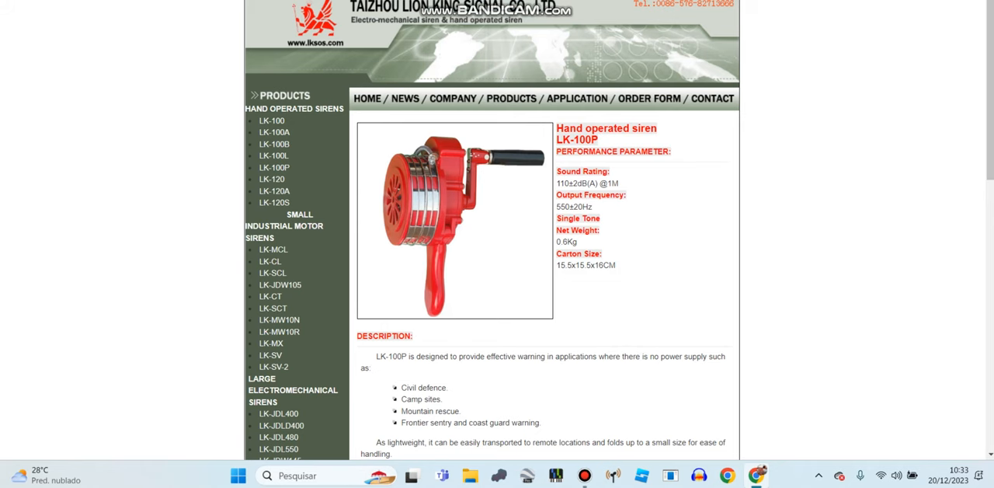
# View the old site's LK-100L, LK-120A and LK-120S pages, then head to industrial motor sirens
pyautogui.click(273, 155)
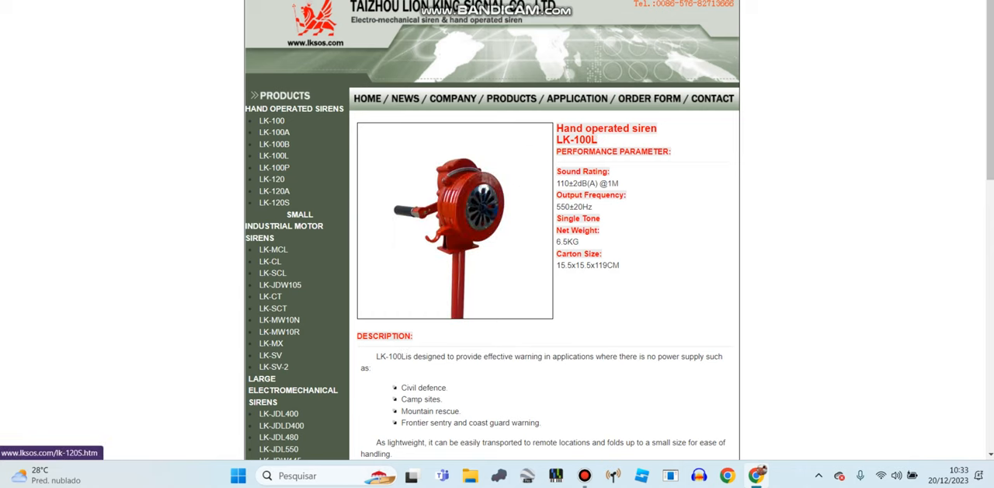
pyautogui.click(273, 202)
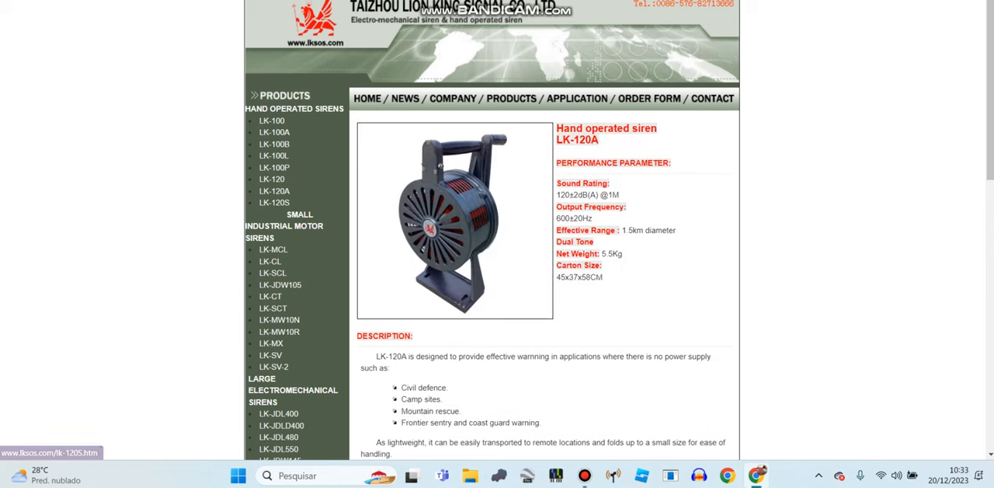
pyautogui.click(273, 201)
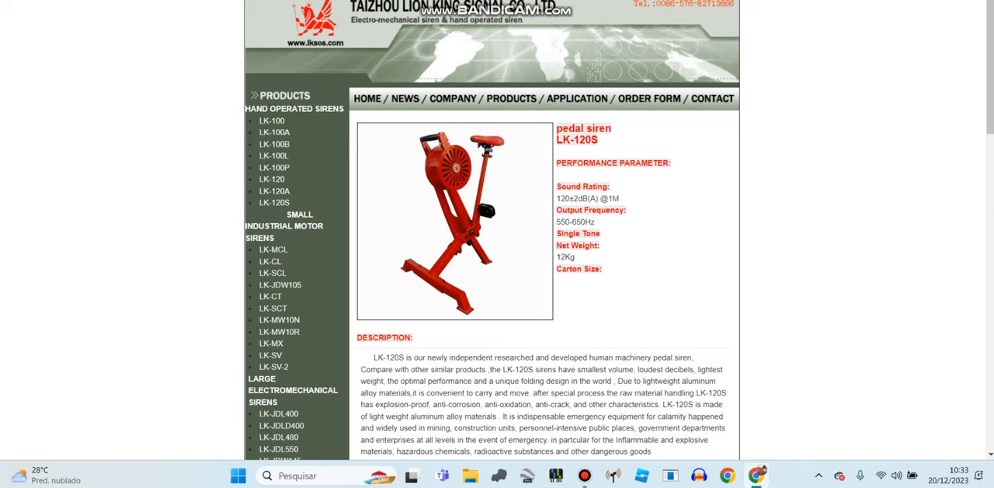
pyautogui.moveTo(273, 250)
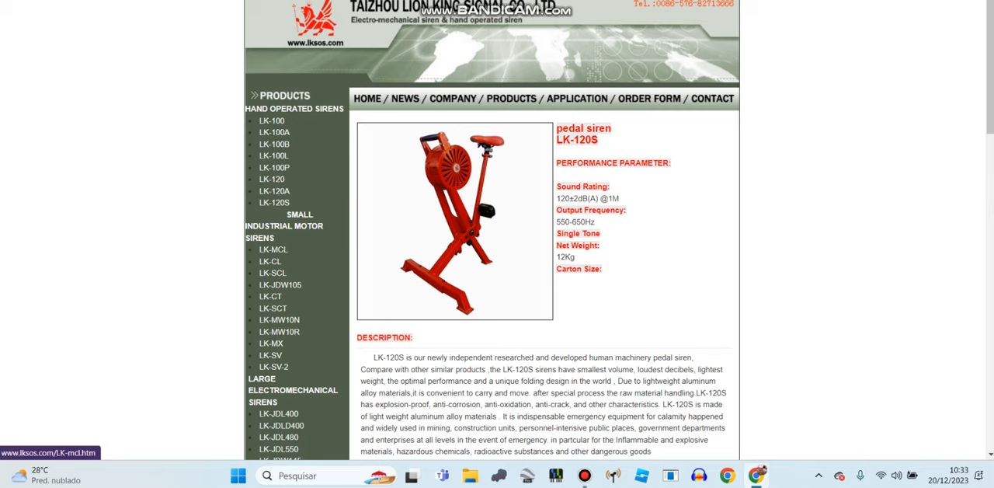
pyautogui.click(273, 250)
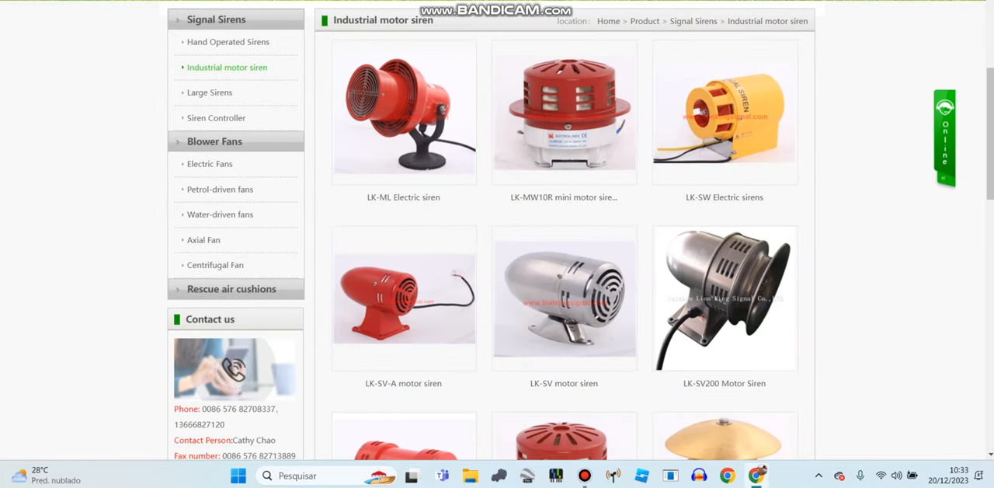
pyautogui.moveTo(723, 299)
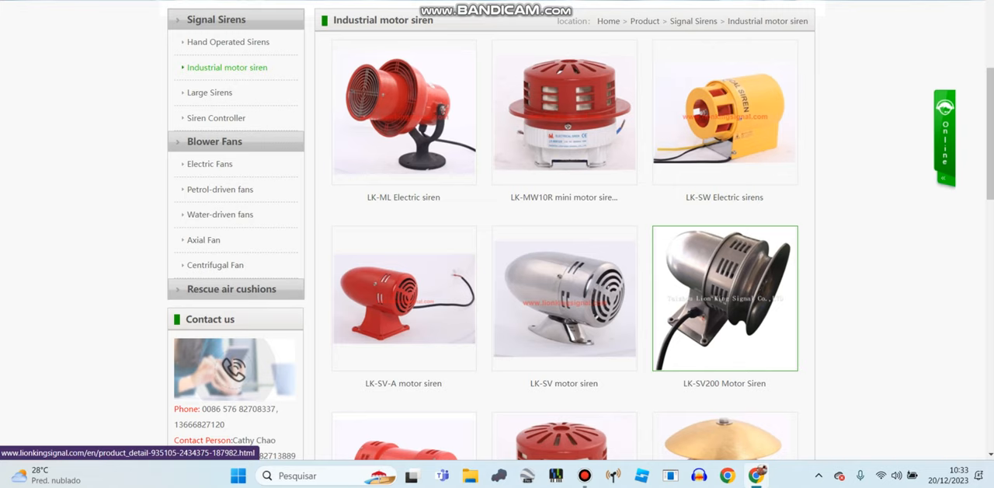
pyautogui.moveTo(724, 298)
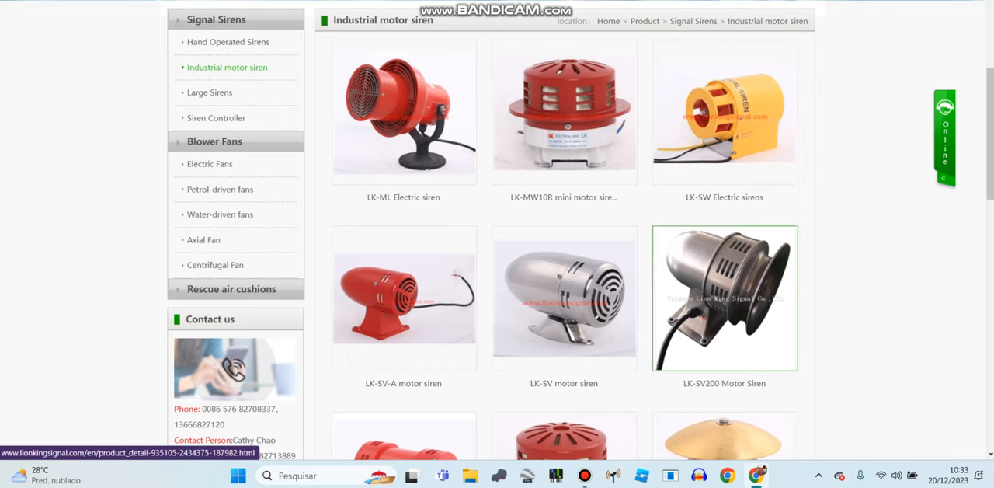
pyautogui.moveTo(724, 117)
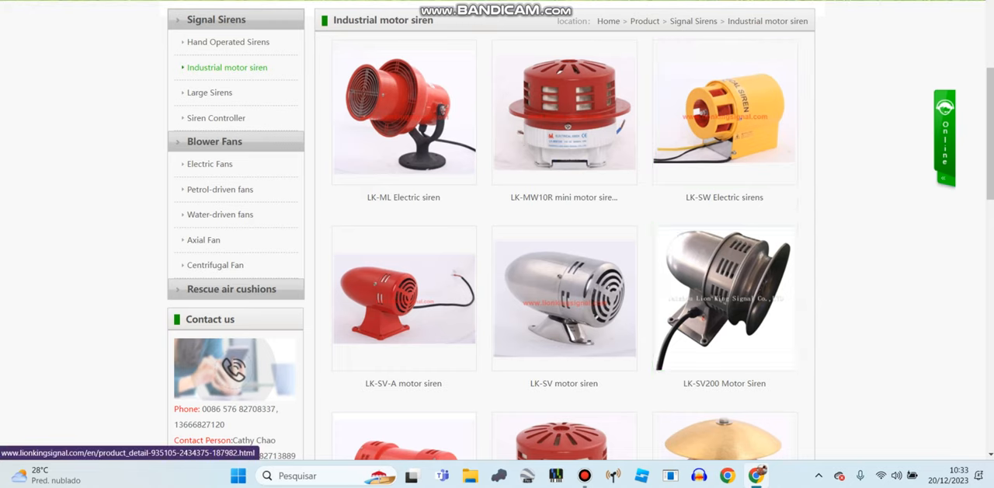
pyautogui.moveTo(723, 297)
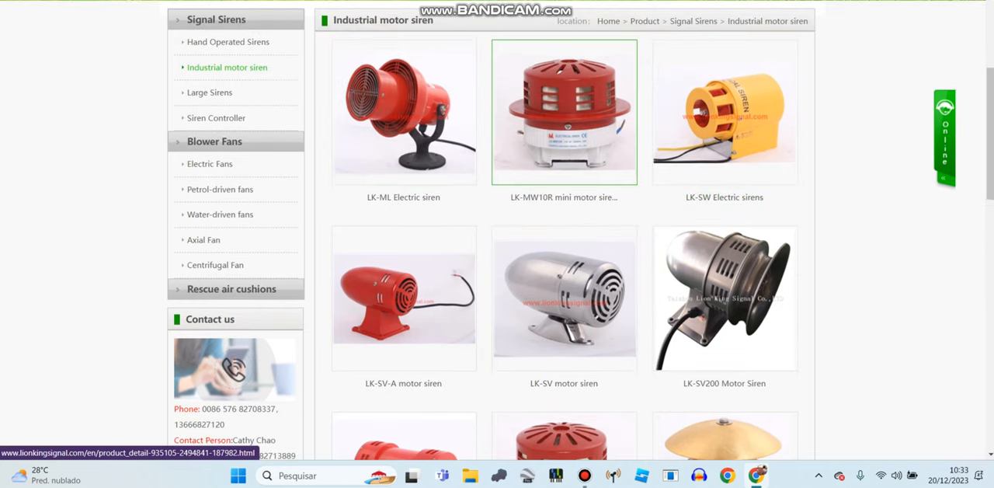
# Scroll the new site's Industrial motor siren grid, then show the old LK-MCL spec page
pyautogui.scroll(-3)
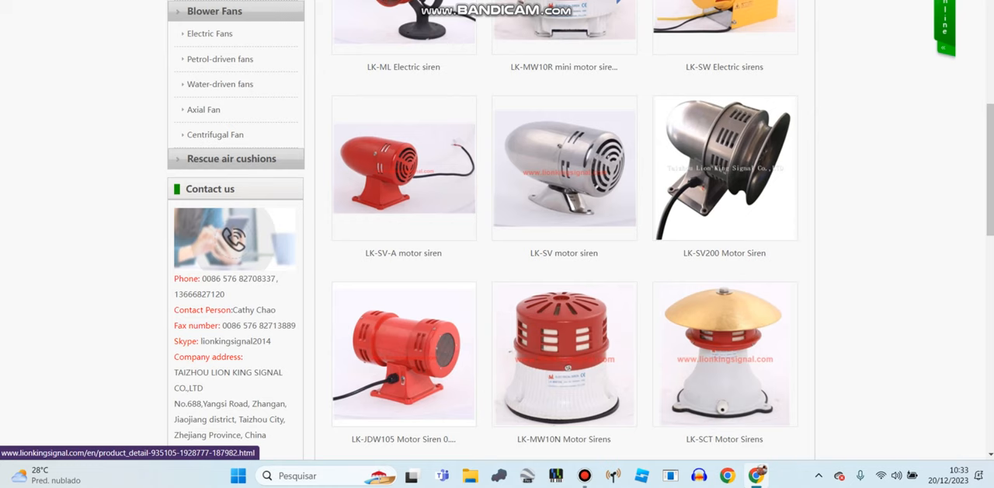
pyautogui.scroll(-3)
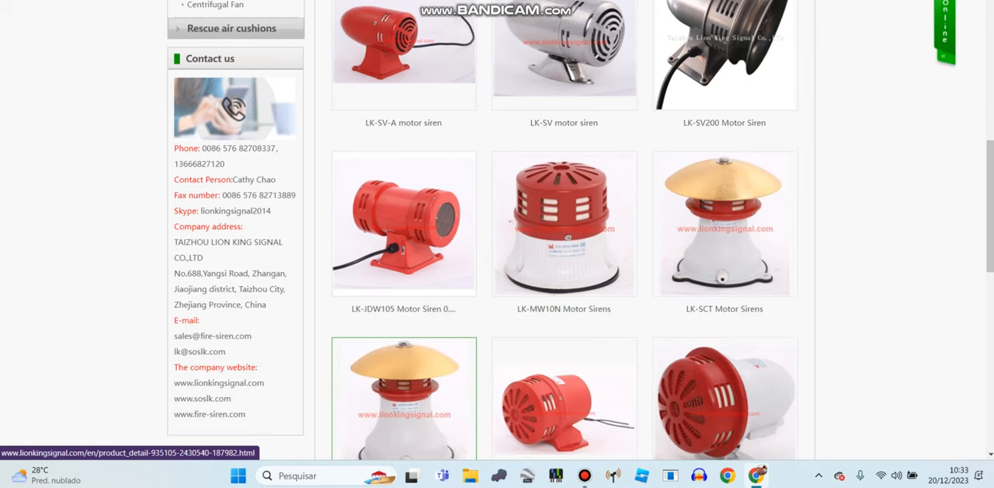
pyautogui.scroll(-3)
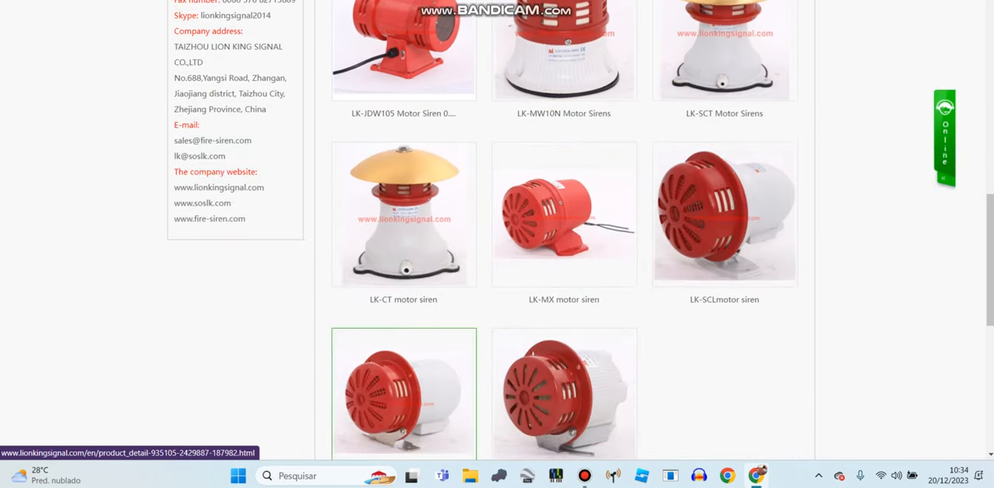
pyautogui.click(403, 400)
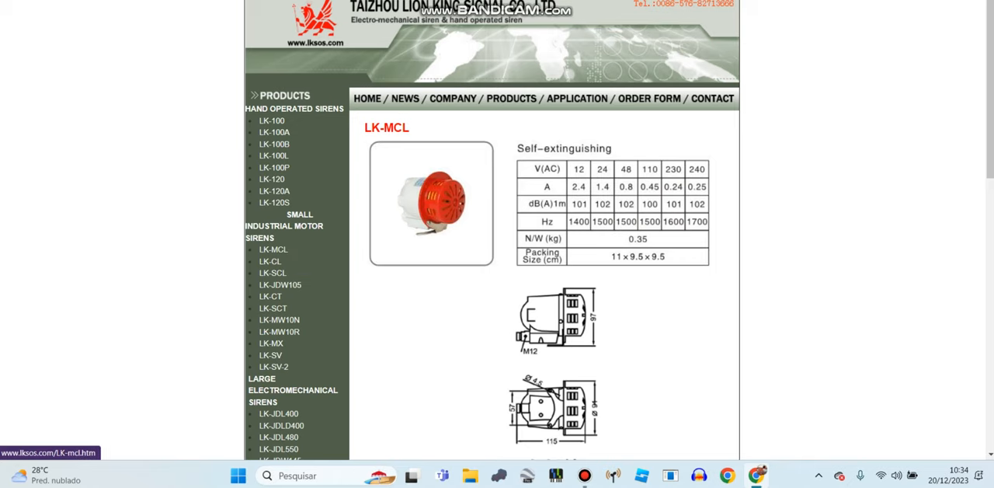
# View the old site's LK-CL, LK-JDW105, LK-CT and LK-SCT spec pages
pyautogui.click(270, 261)
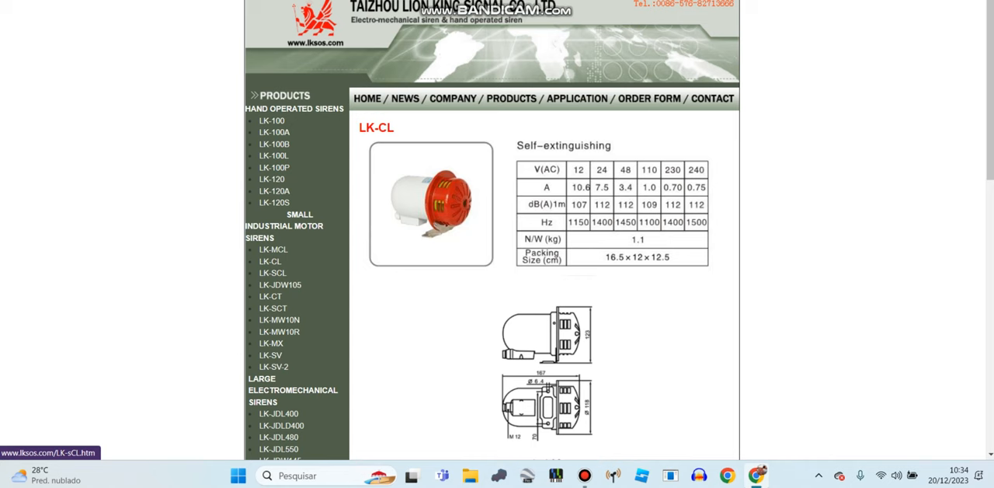
pyautogui.click(280, 284)
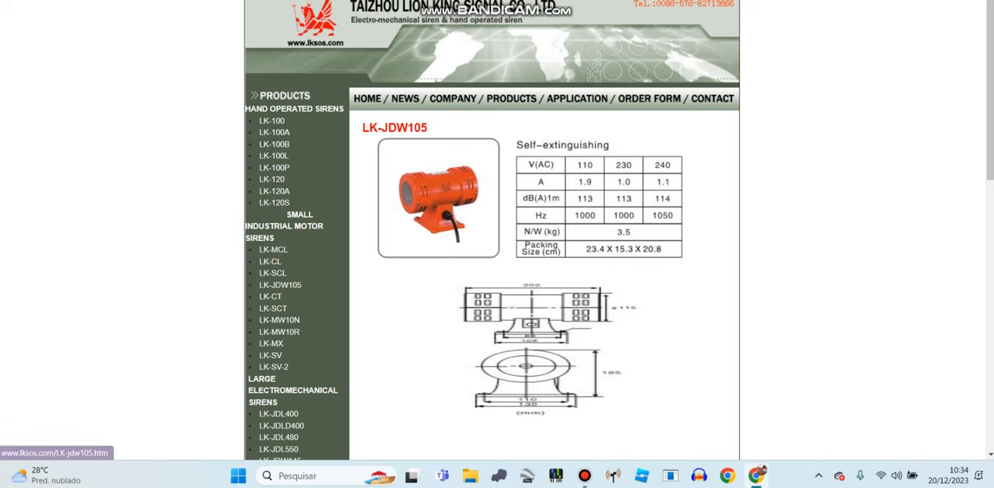
pyautogui.click(270, 295)
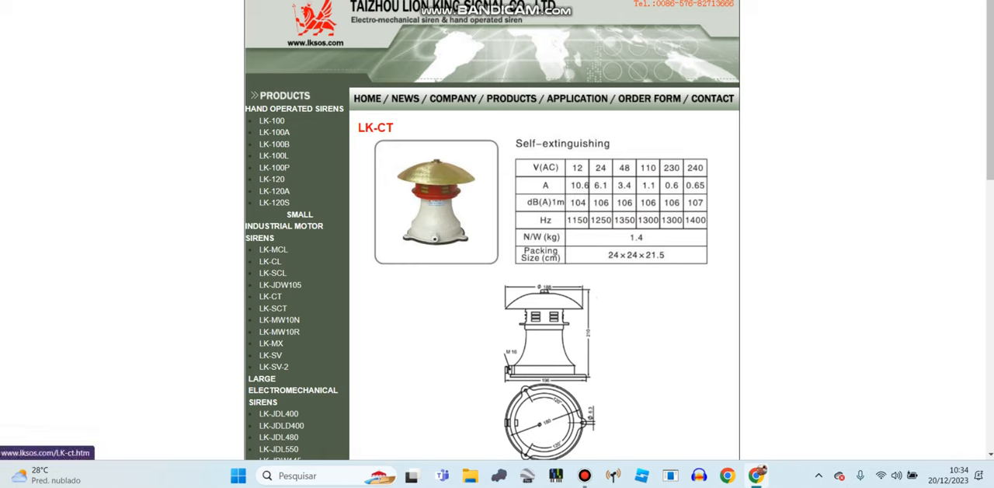
pyautogui.moveTo(270, 307)
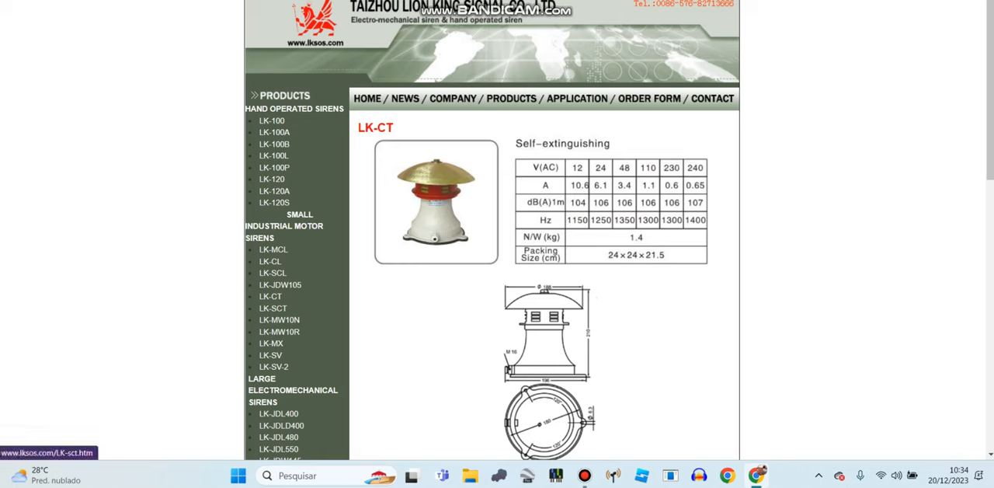
pyautogui.click(271, 307)
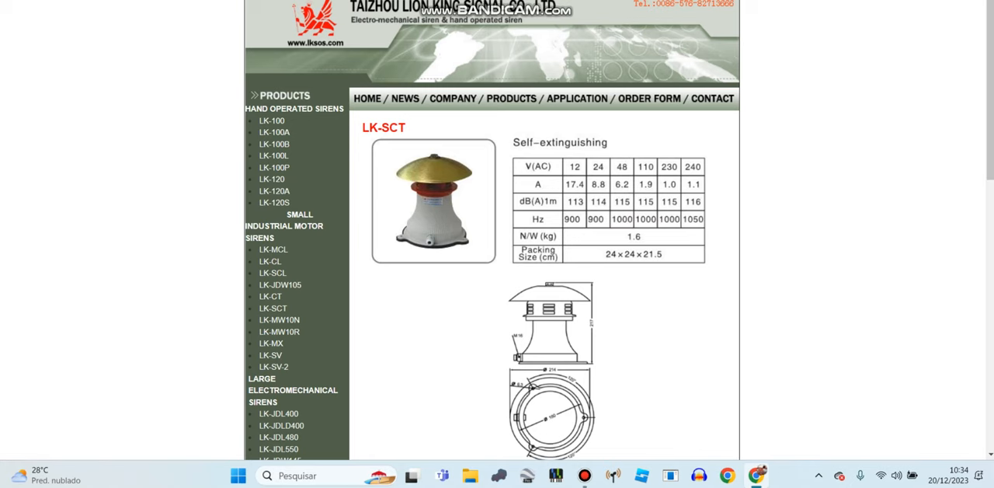
pyautogui.moveTo(278, 320)
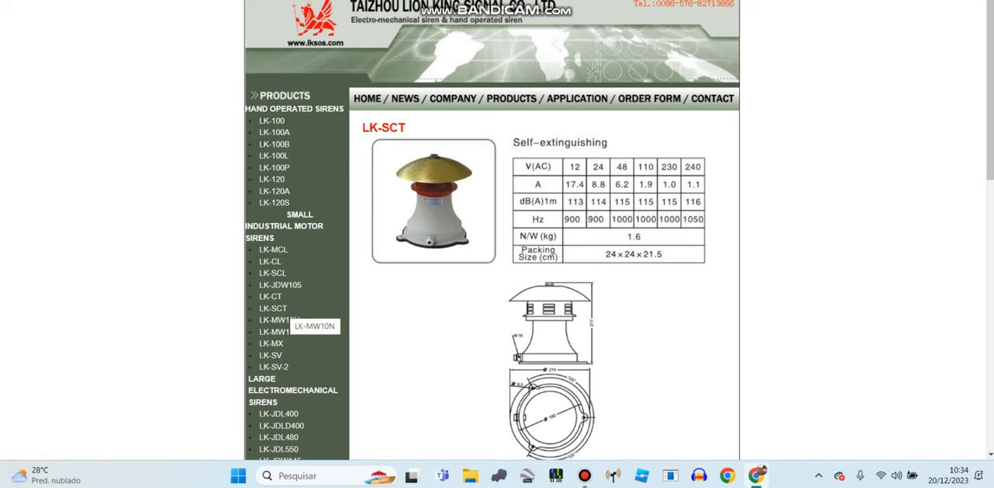
# View the LK-MW10N, LK-SV and LK-SV-2 spec pages and scroll the new Large Sirens grid
pyautogui.click(279, 320)
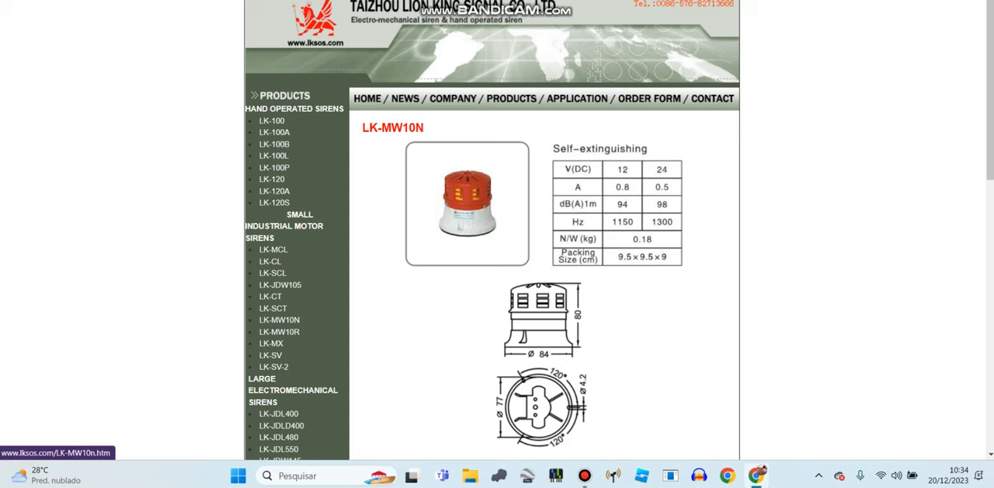
pyautogui.click(270, 343)
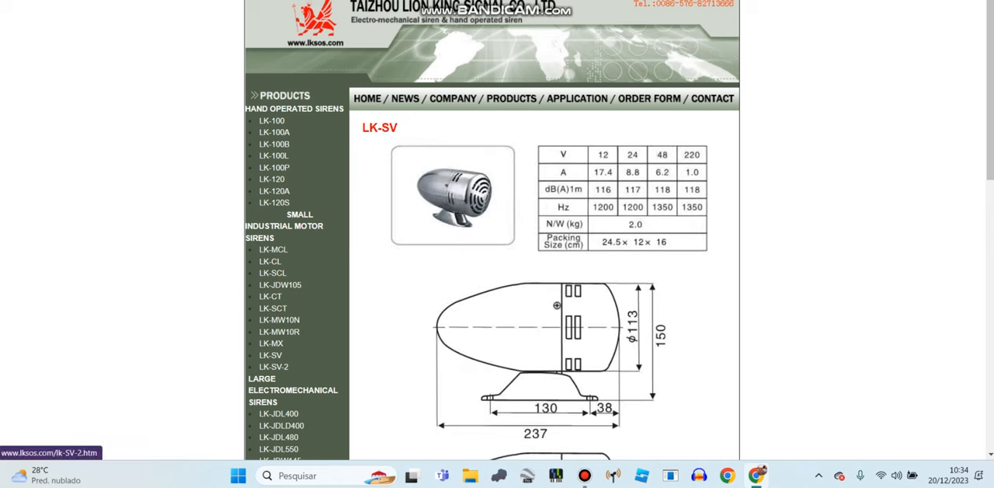
pyautogui.click(274, 366)
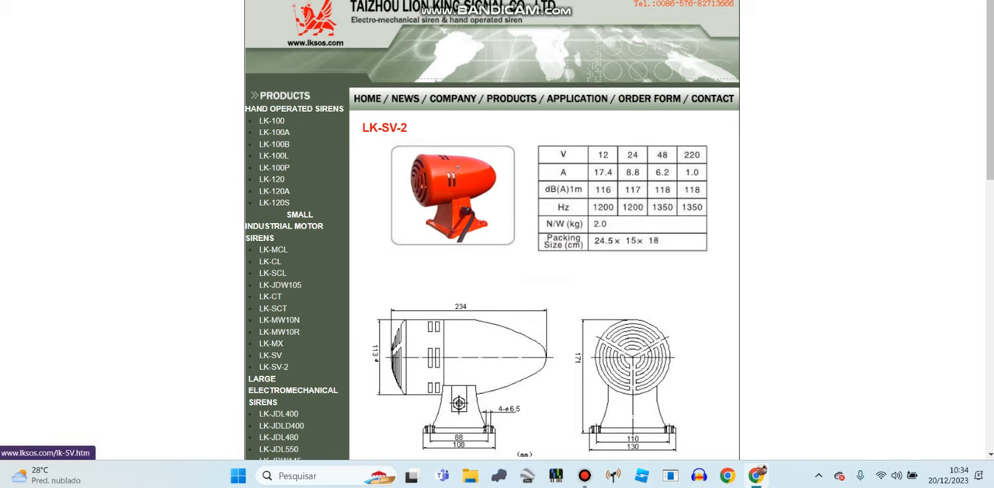
pyautogui.scroll(-3)
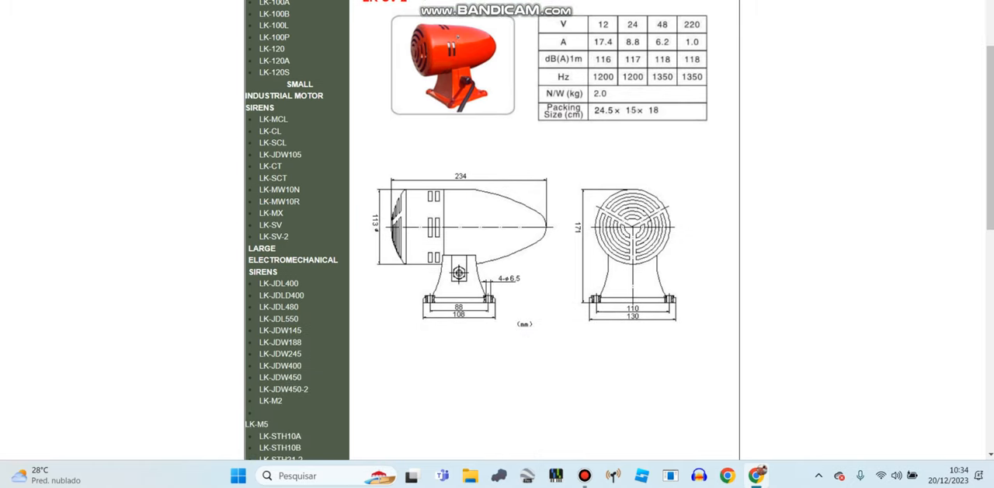
pyautogui.scroll(3)
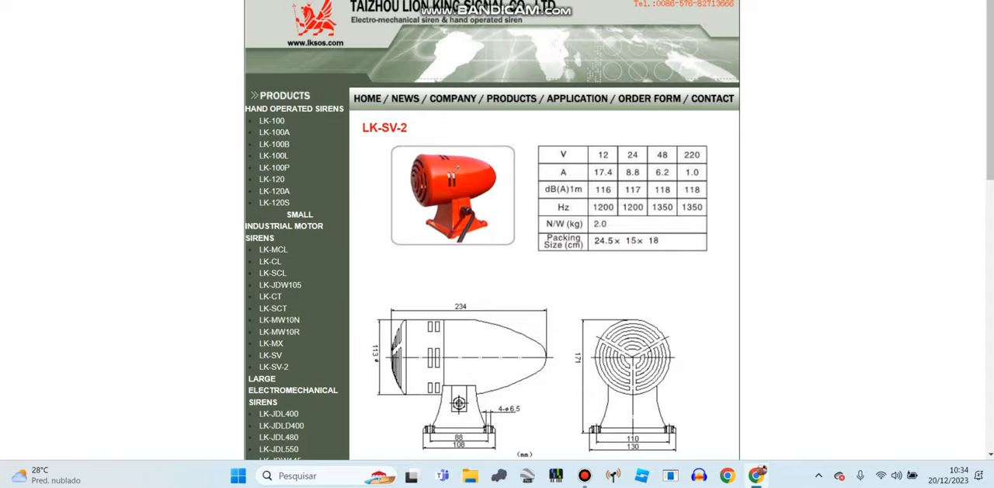
pyautogui.scroll(-3)
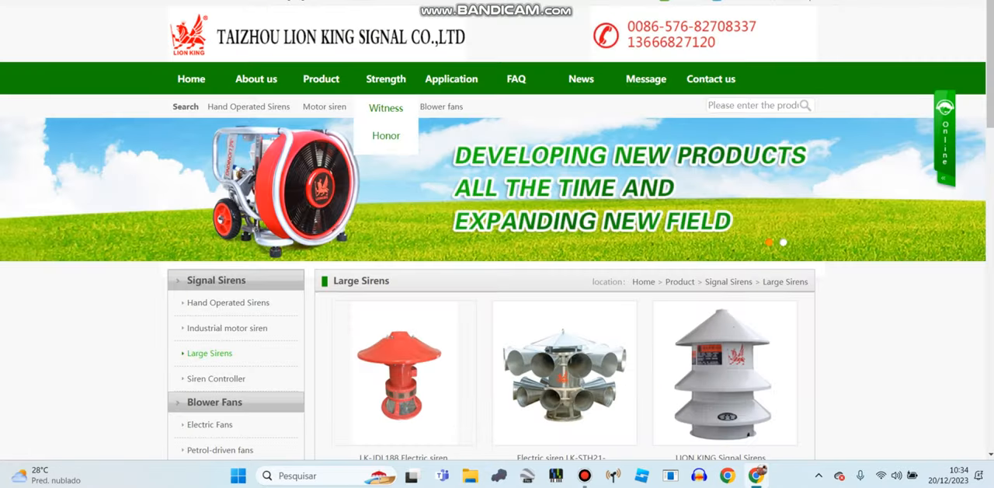
# Scroll down through the new site's Large Sirens grid toward the LK-JDL400 listing
pyautogui.scroll(-3)
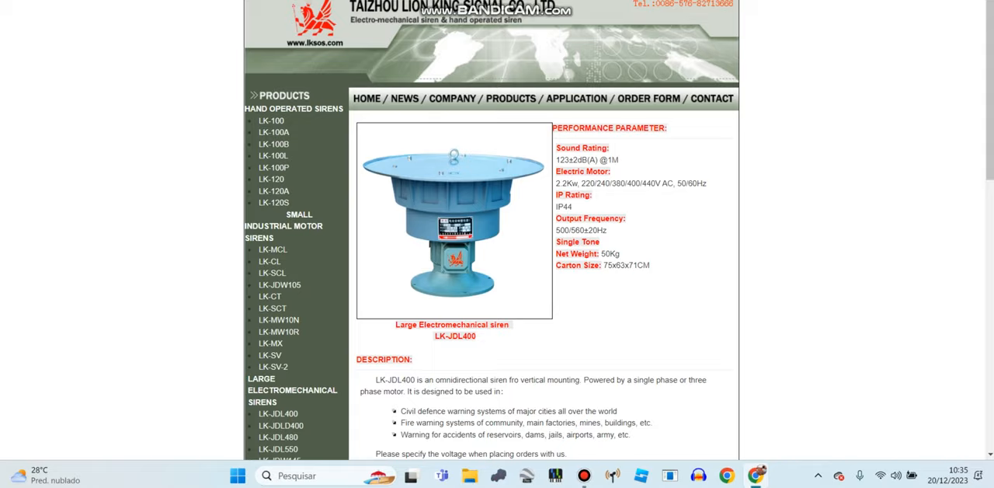
pyautogui.scroll(-3)
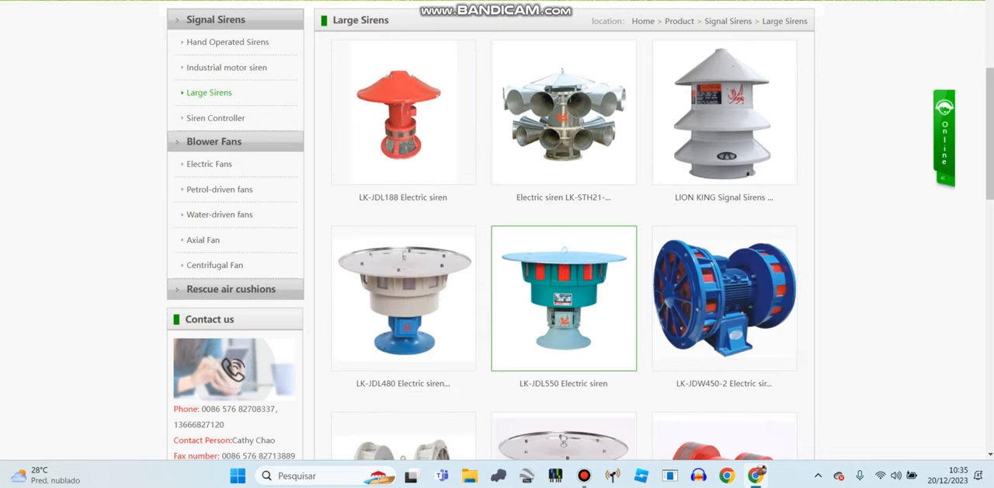
pyautogui.scroll(-3)
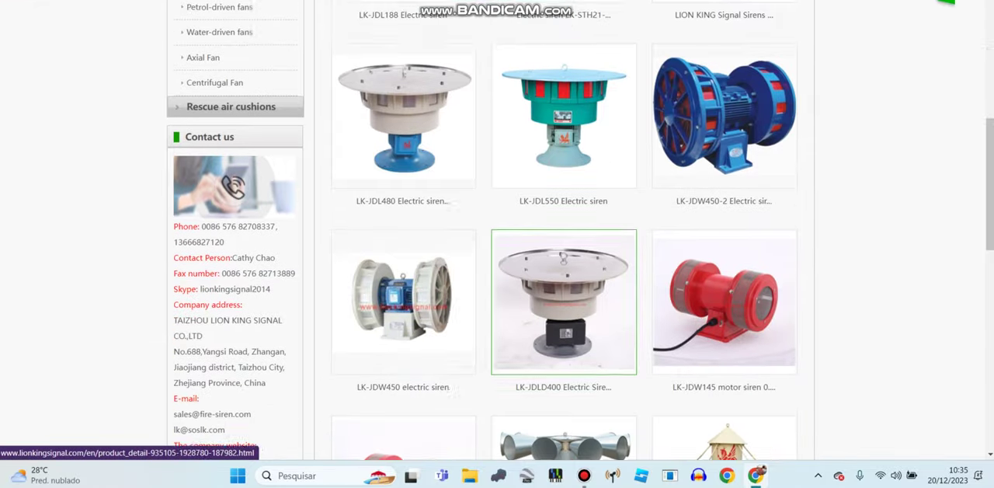
pyautogui.scroll(-3)
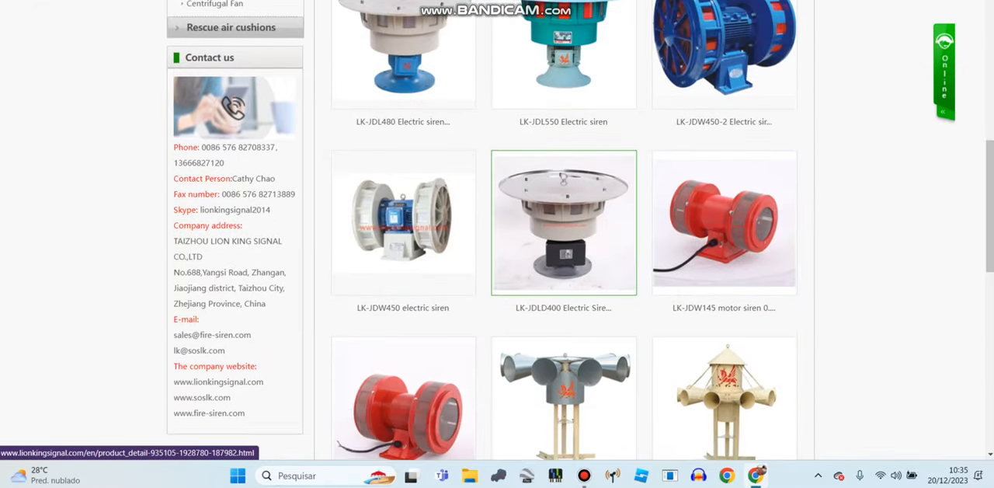
pyautogui.scroll(-3)
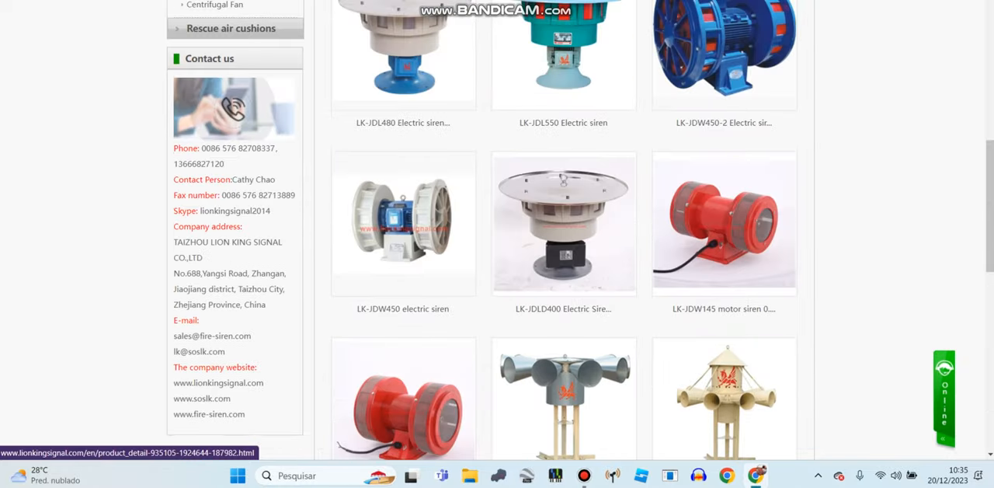
pyautogui.scroll(-3)
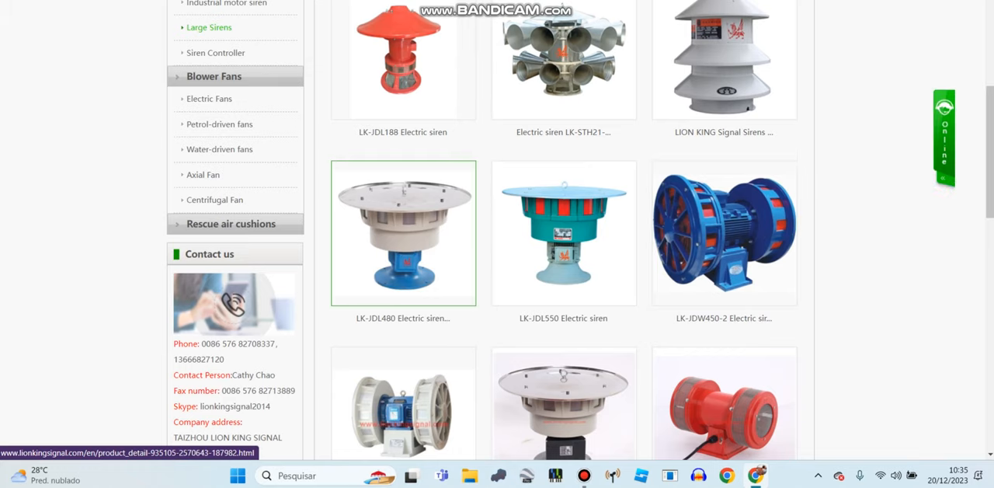
pyautogui.scroll(-3)
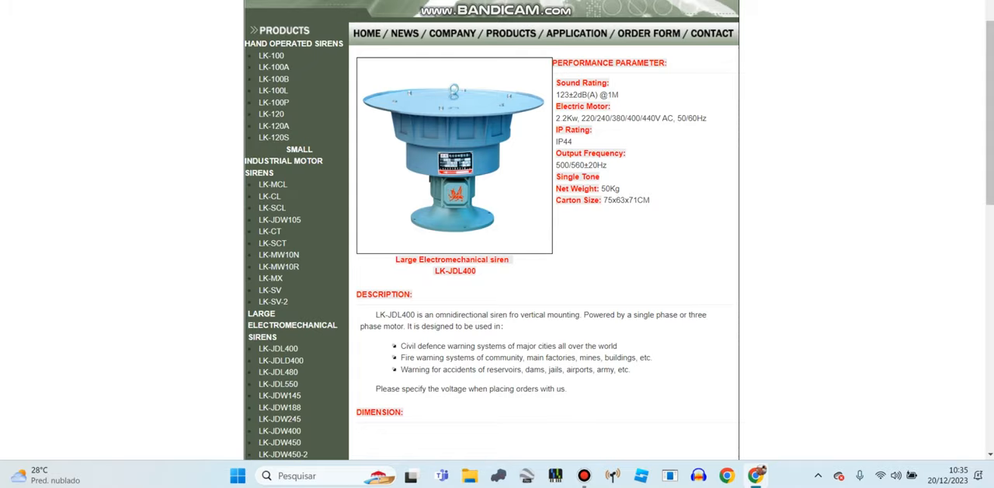
# Read the old site's LK-SENTRY A and LK-SENTRY B air defense siren pages
pyautogui.scroll(-3)
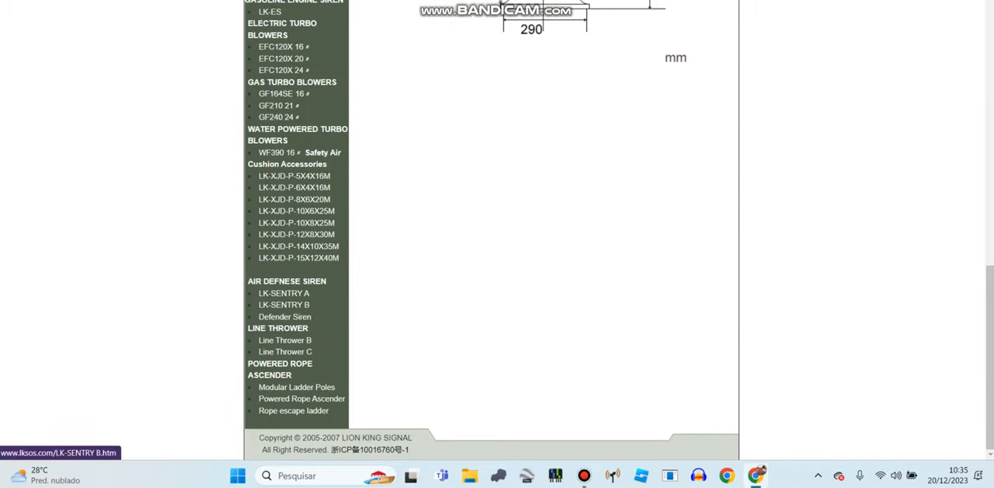
pyautogui.click(283, 292)
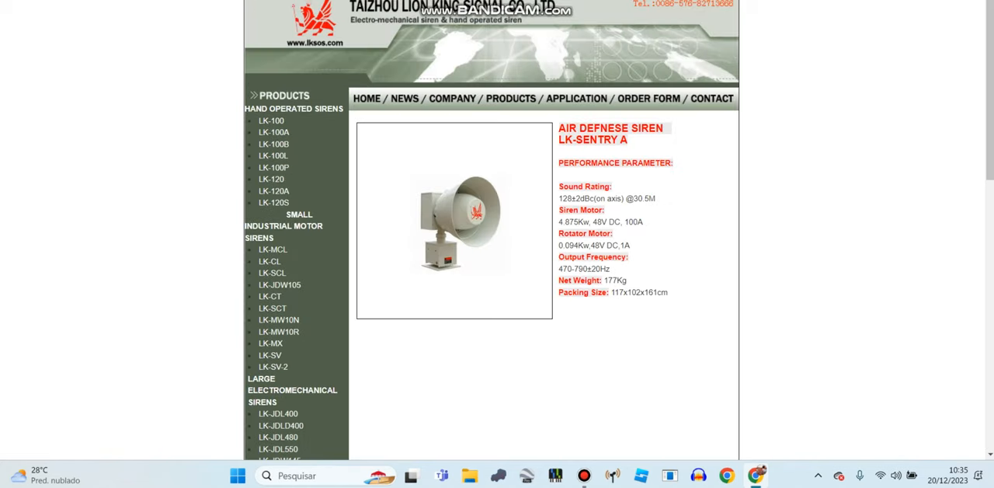
pyautogui.scroll(-3)
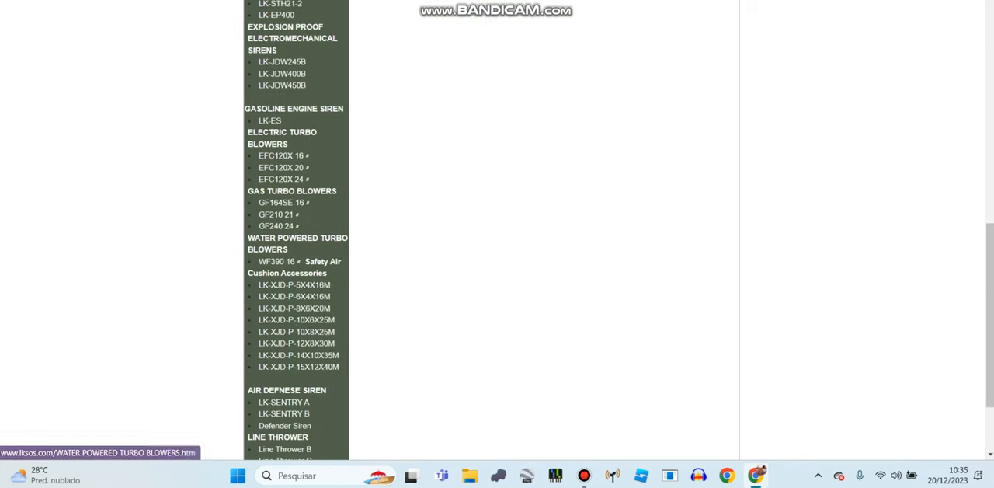
pyautogui.scroll(-3)
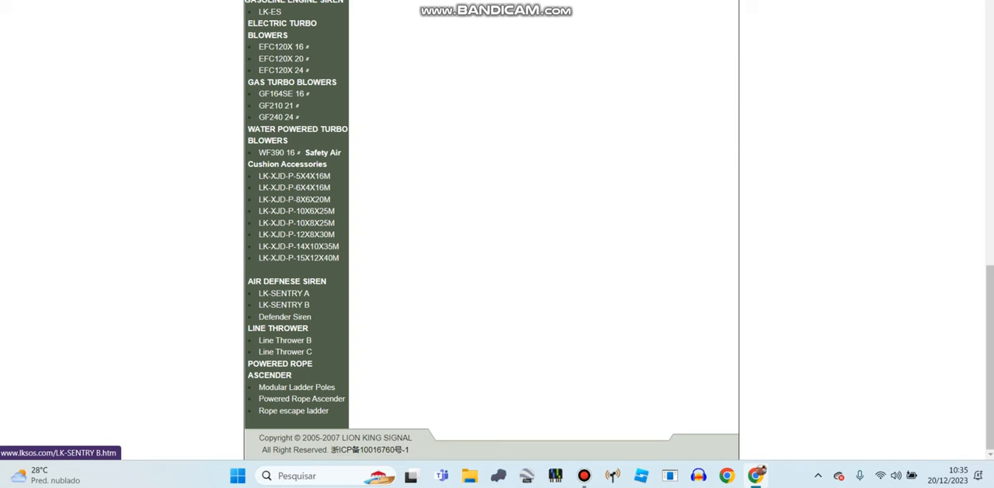
pyautogui.click(282, 305)
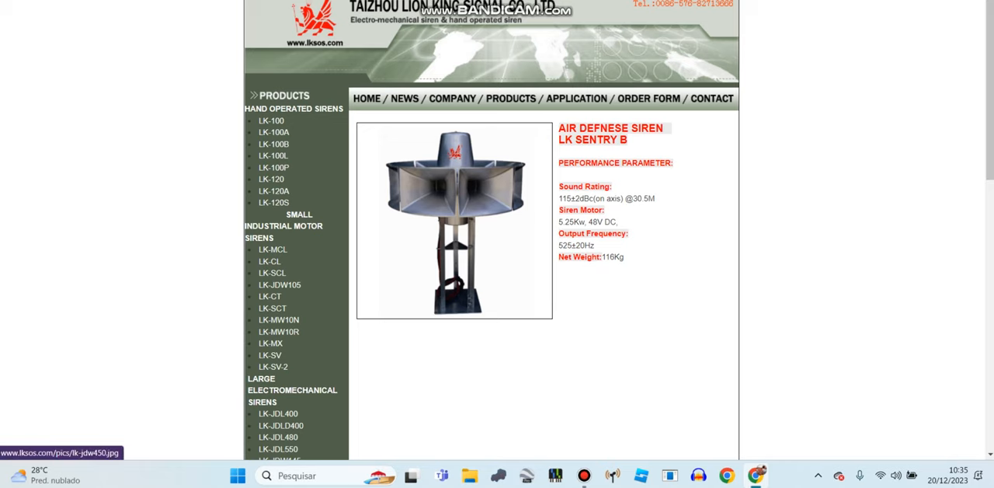
pyautogui.scroll(-3)
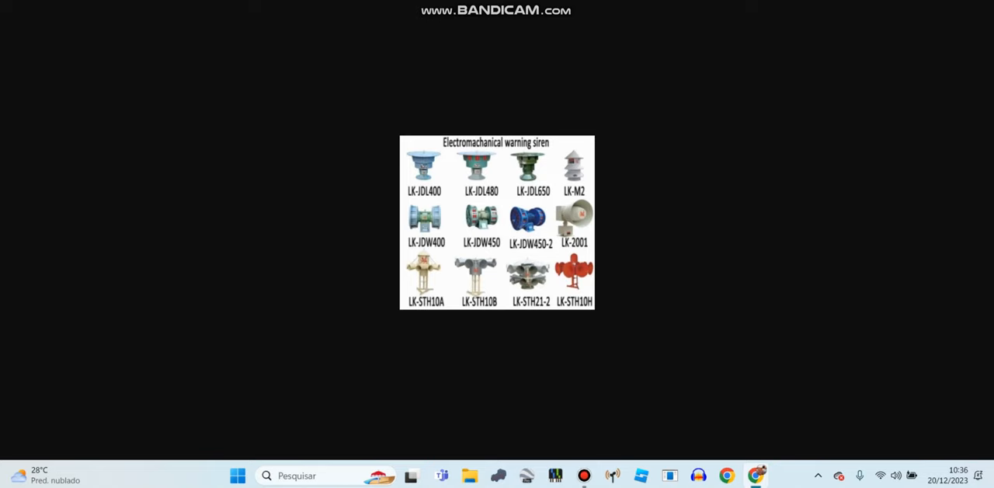
# Return to the LK-JDL400 page and scroll through its large-siren specifications
pyautogui.click(421, 167)
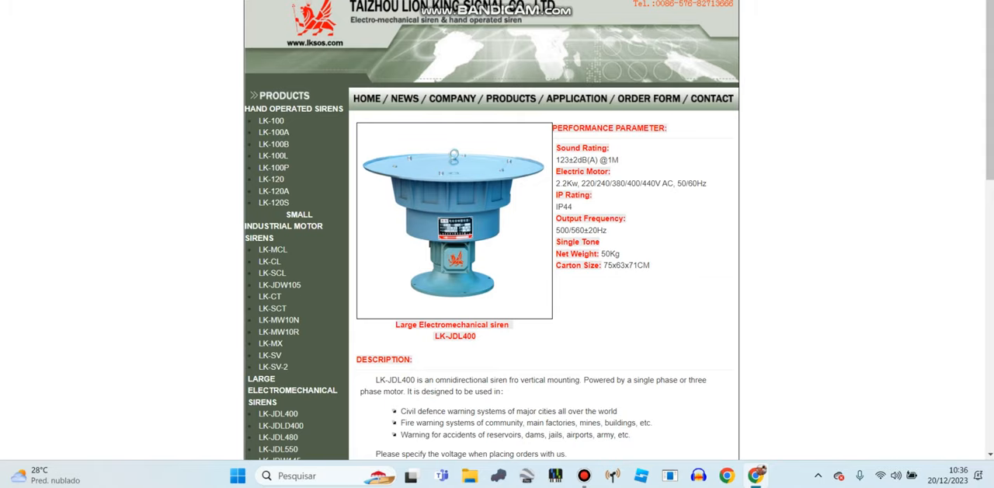
pyautogui.scroll(-3)
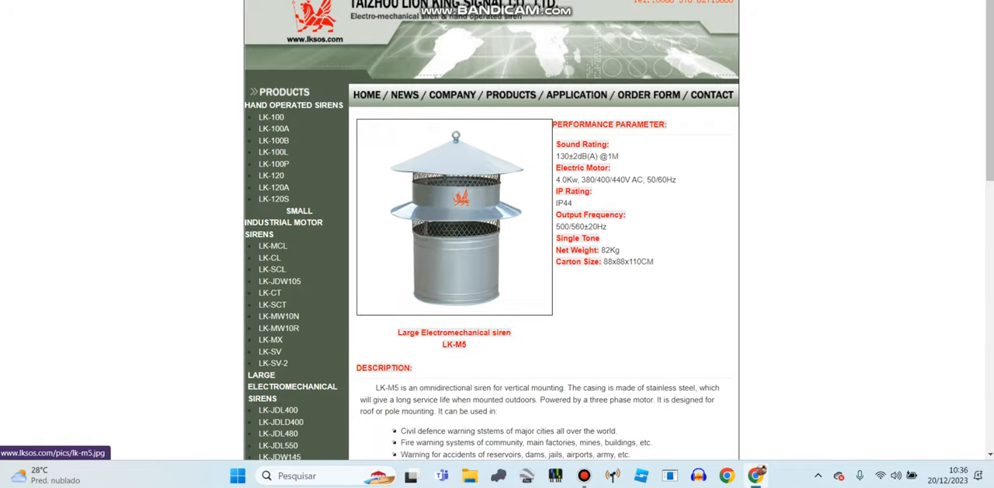
pyautogui.scroll(-3)
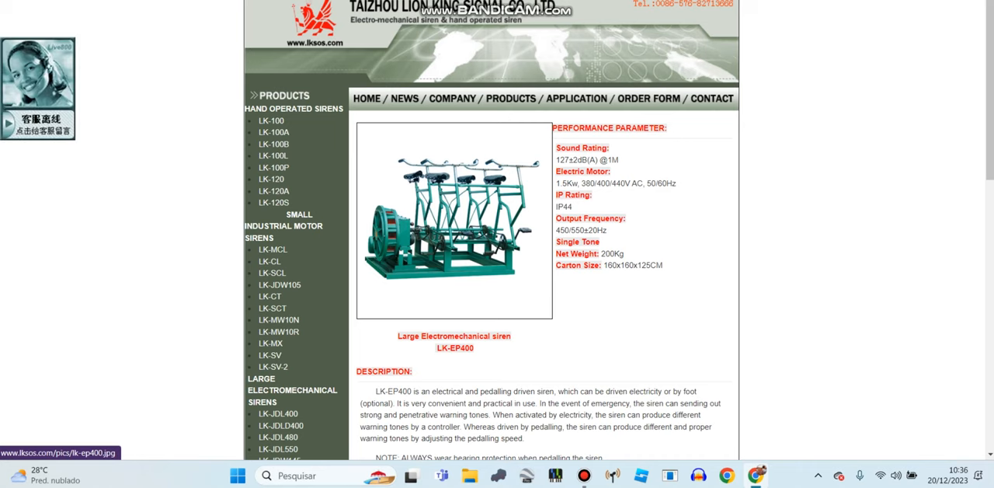
pyautogui.scroll(-3)
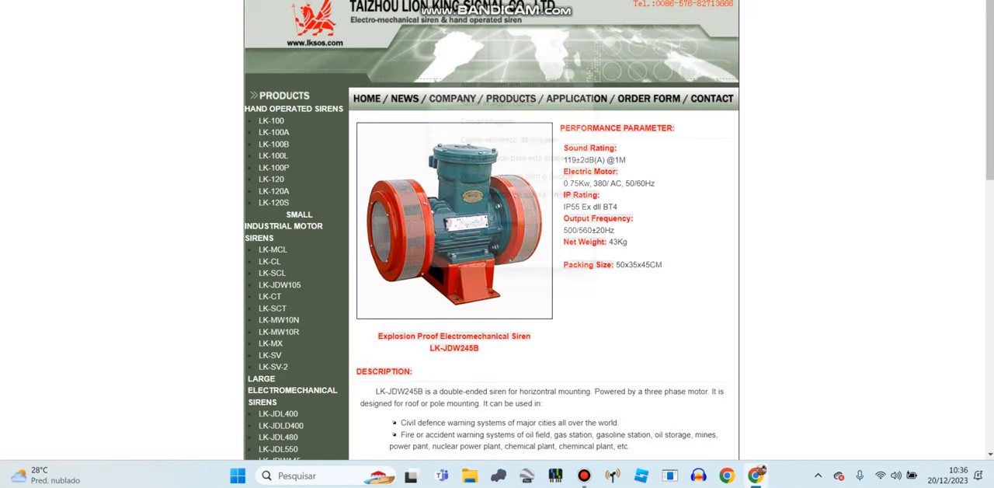
pyautogui.scroll(-3)
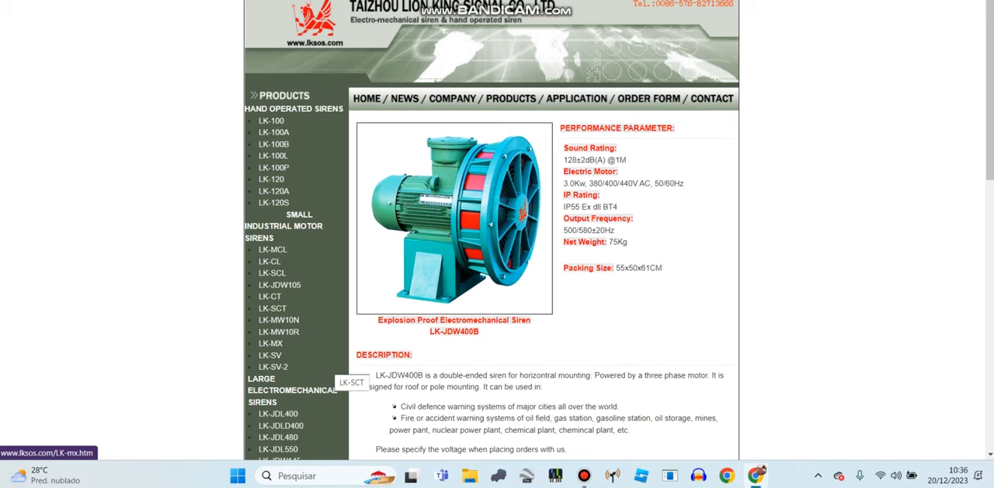
pyautogui.scroll(-3)
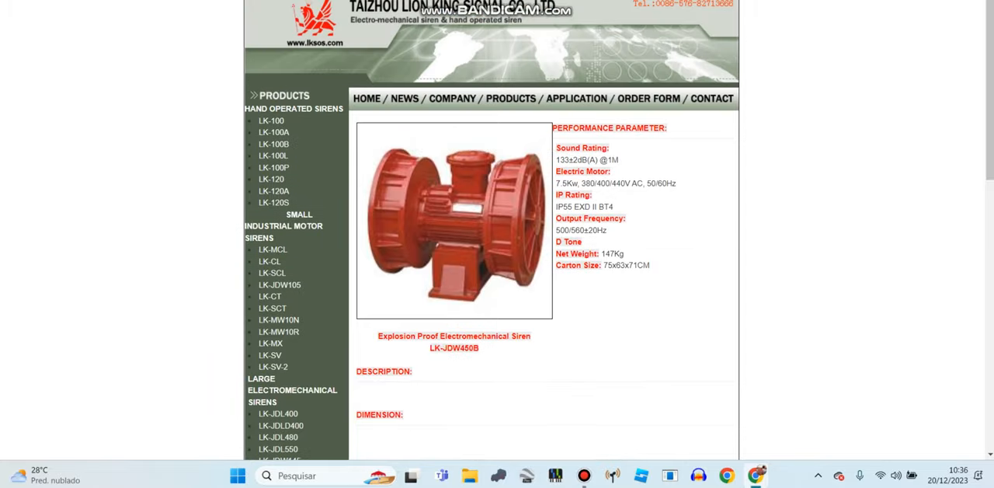
pyautogui.scroll(-3)
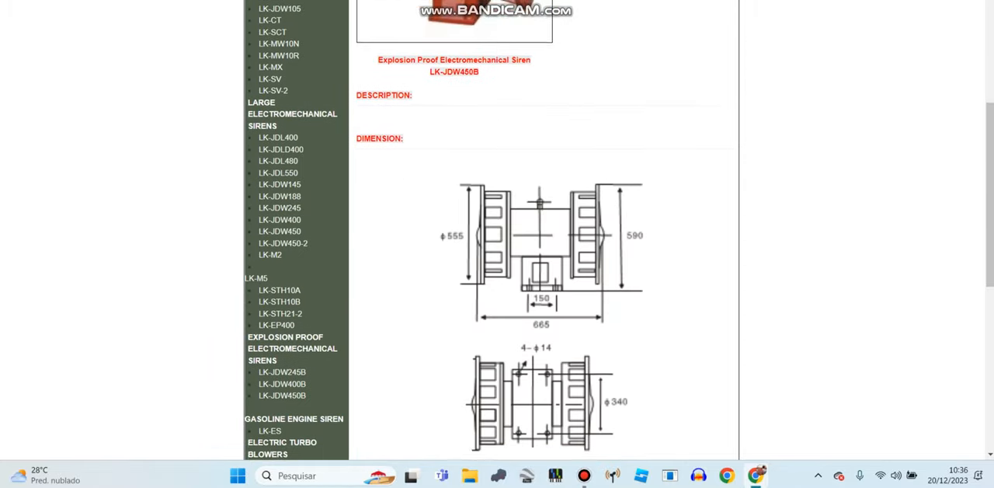
pyautogui.scroll(-3)
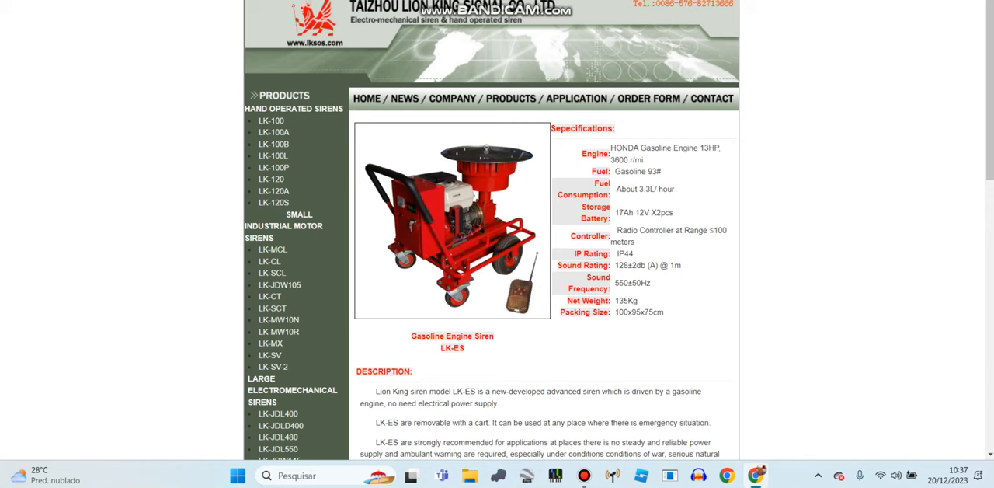
# Scroll the old site and view the LK-SENTRY A air defense siren page
pyautogui.scroll(-3)
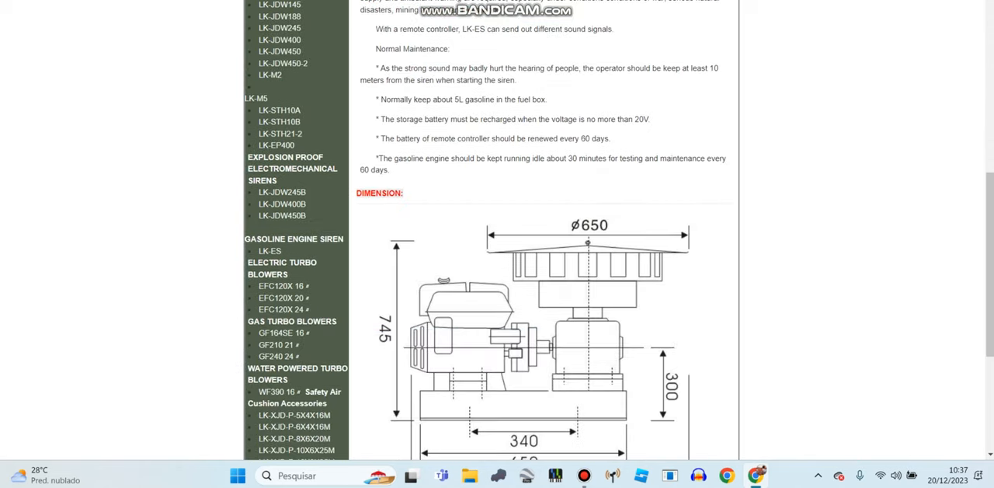
pyautogui.scroll(-3)
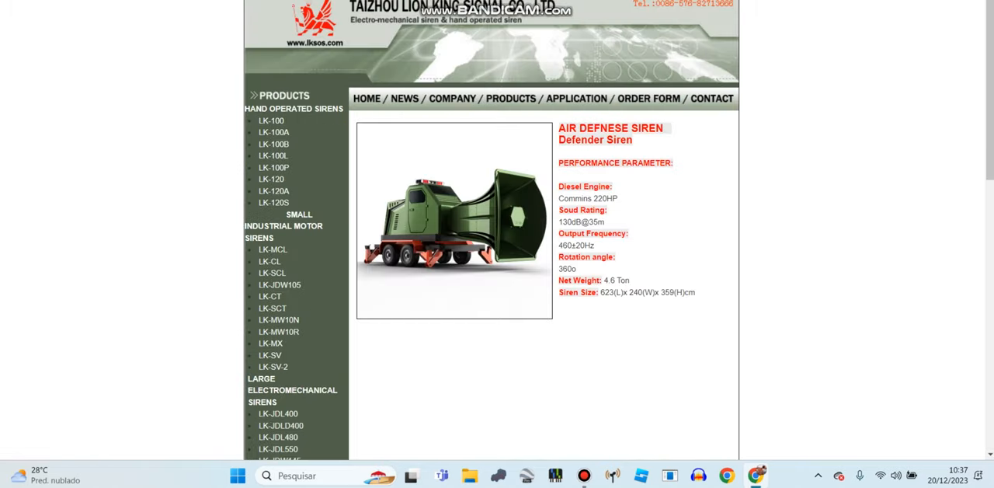
pyautogui.scroll(-3)
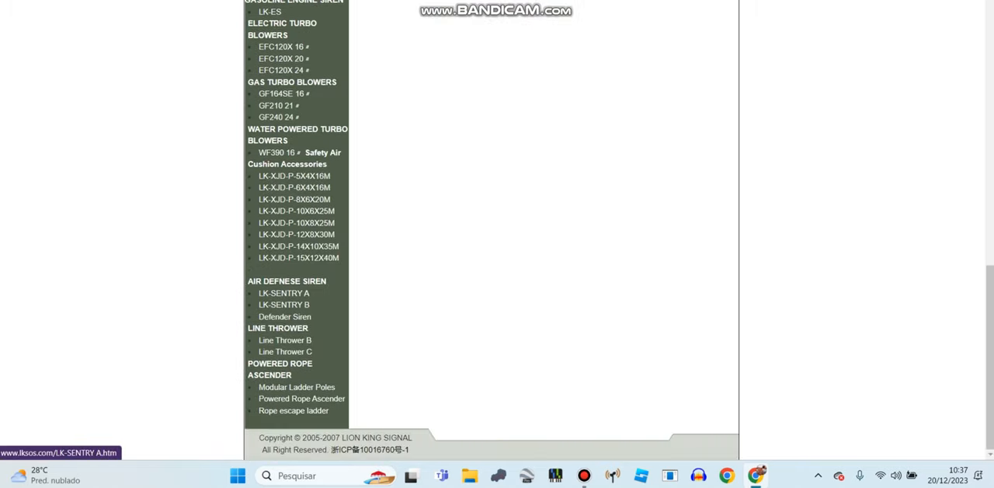
pyautogui.click(282, 292)
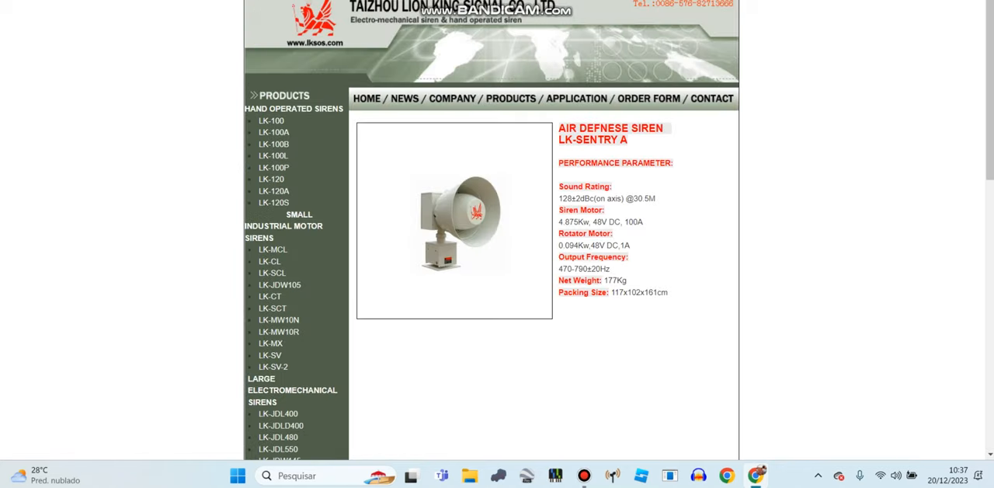
pyautogui.scroll(-3)
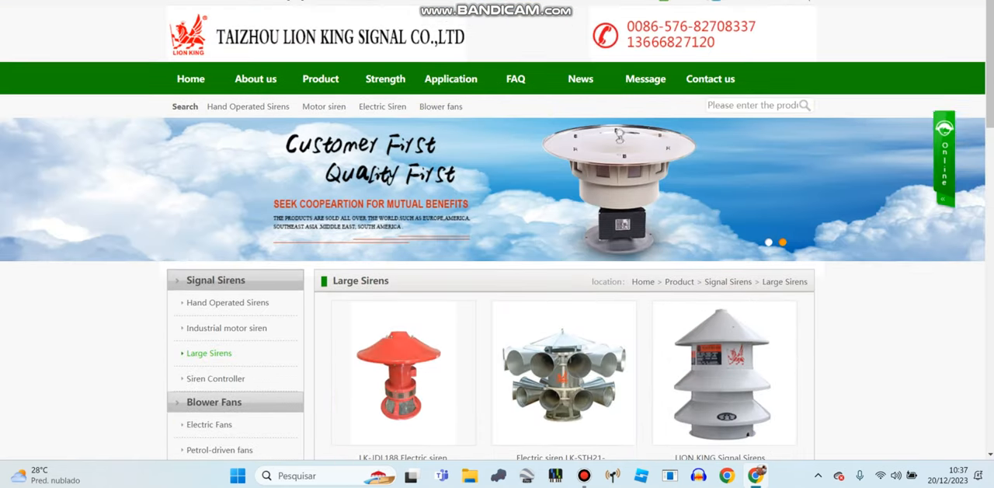
# Show the new site's Hand Operated Sirens, then Industrial motor siren grids
pyautogui.click(227, 302)
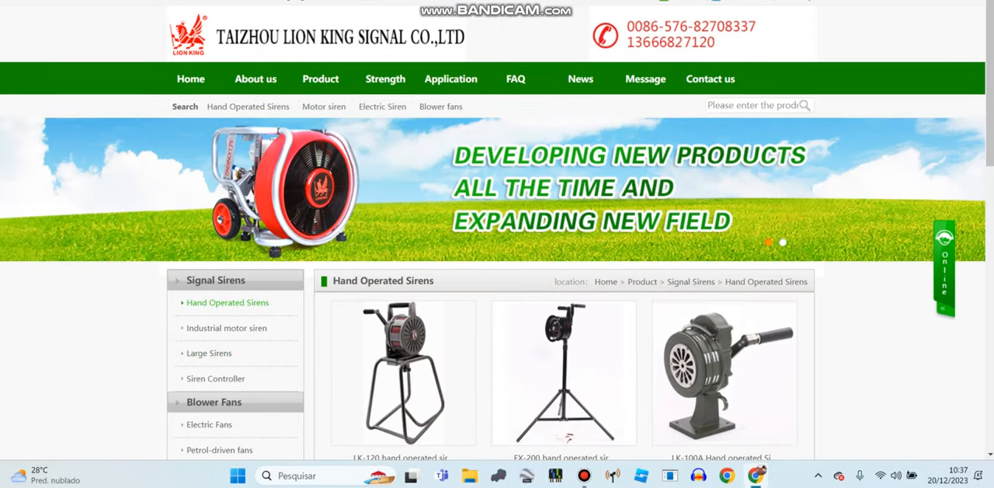
pyautogui.click(227, 327)
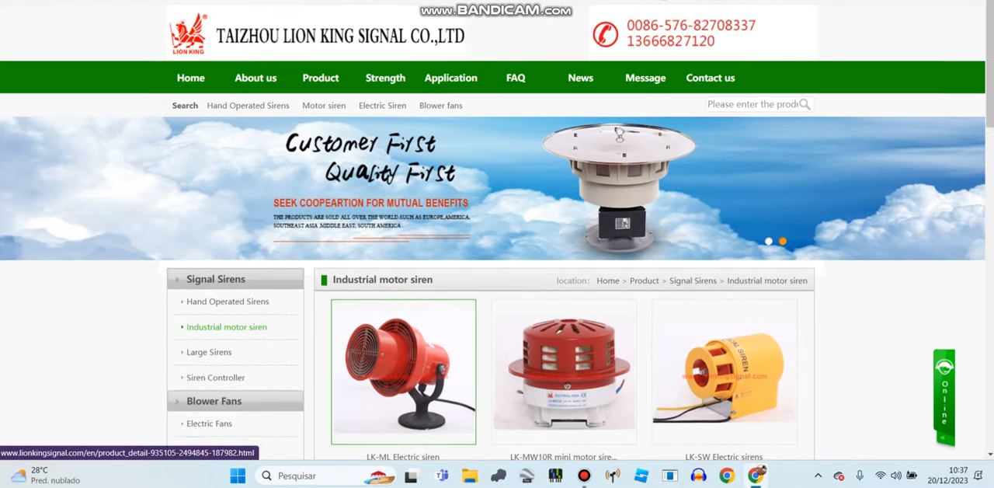